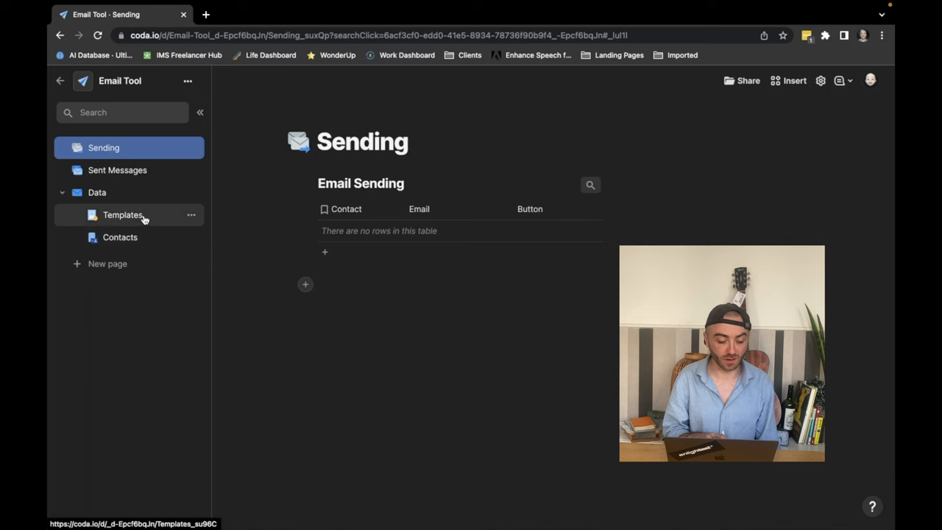
- Add a new row to the Email Sending table on the Sending page
{"action": "left_click", "coordinate": [123, 214]}
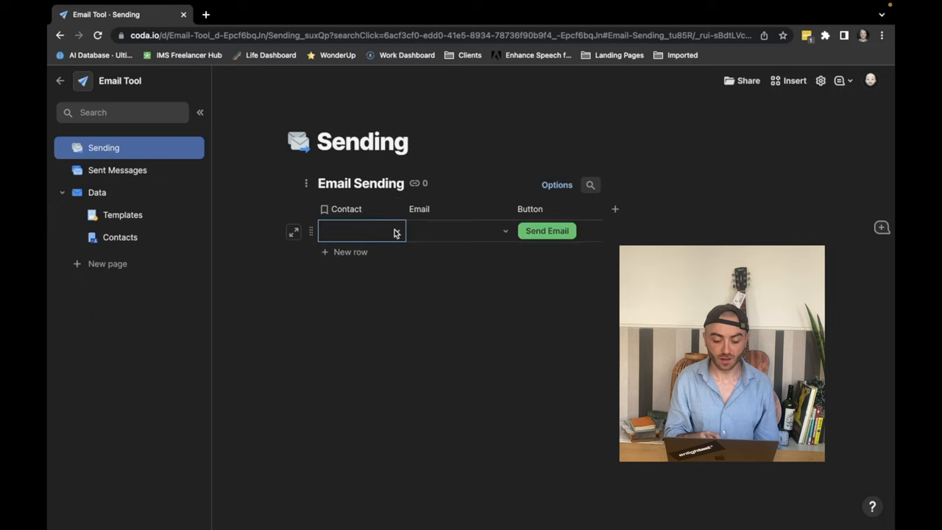
- Choose a contact for the new row, send the email, and open the Sent log
{"action": "left_click", "coordinate": [462, 230]}
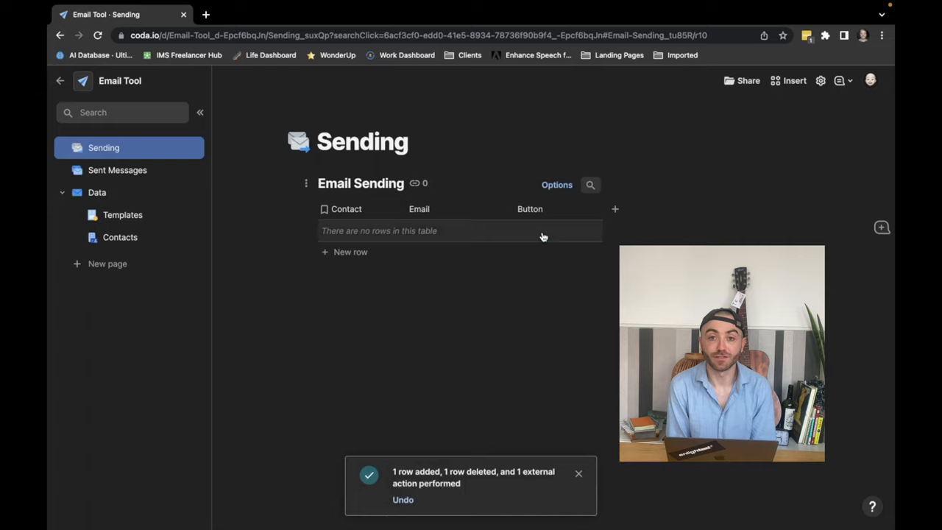
{"action": "left_click", "coordinate": [117, 170]}
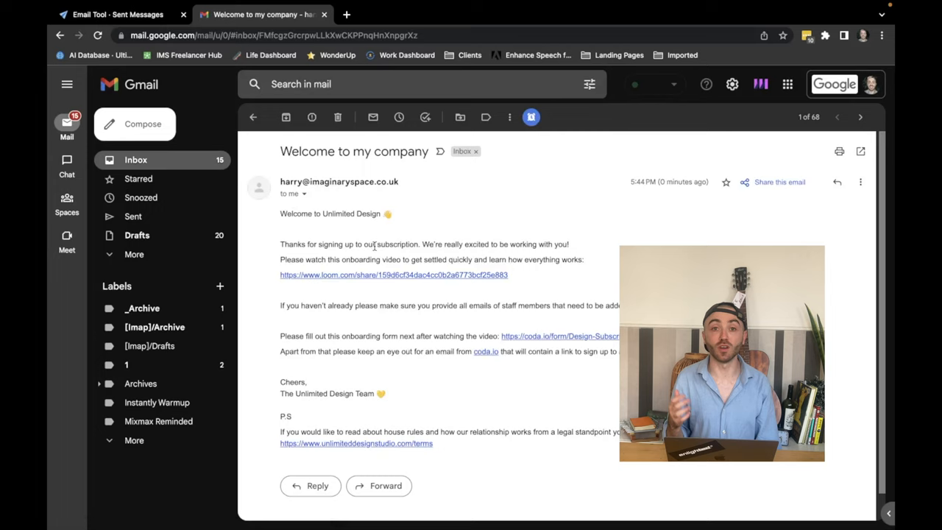
- Switch to the Gmail tab to find the 'Welcome to my company' message
{"action": "left_click", "coordinate": [118, 14]}
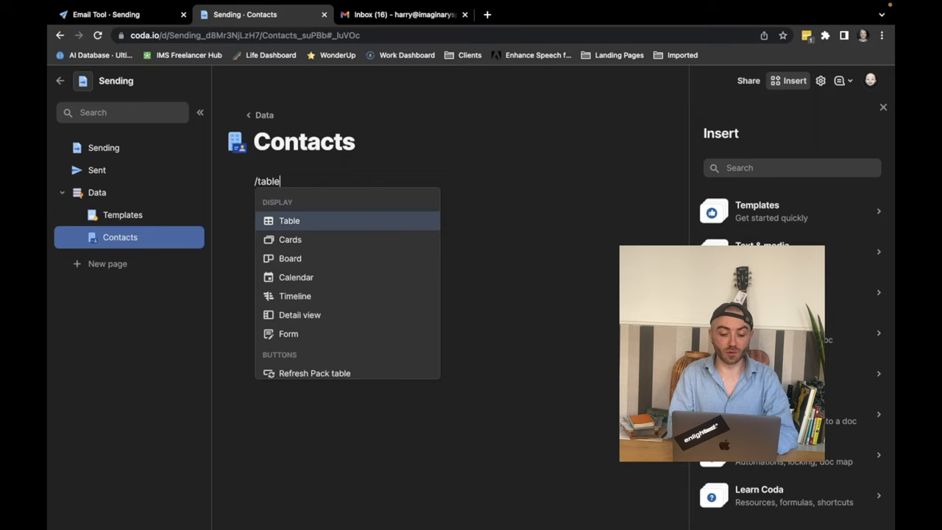
{"action": "left_click", "coordinate": [289, 221]}
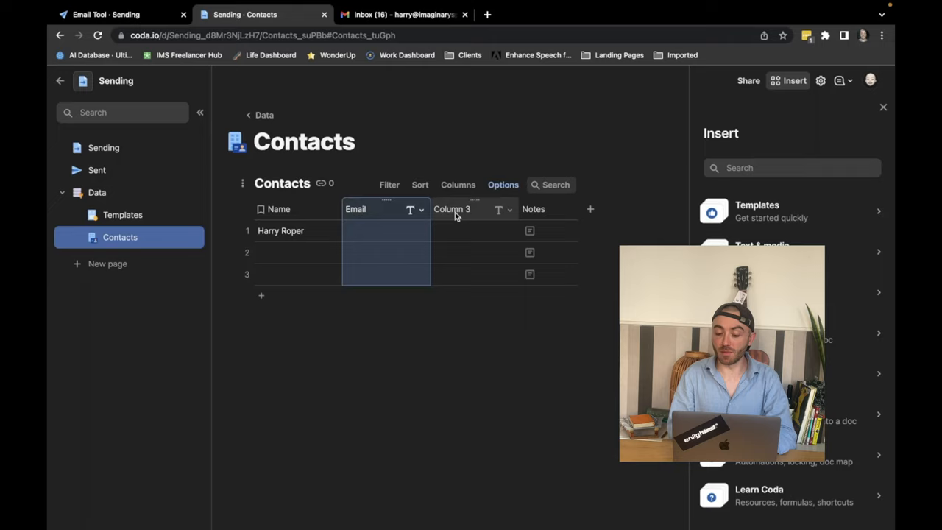
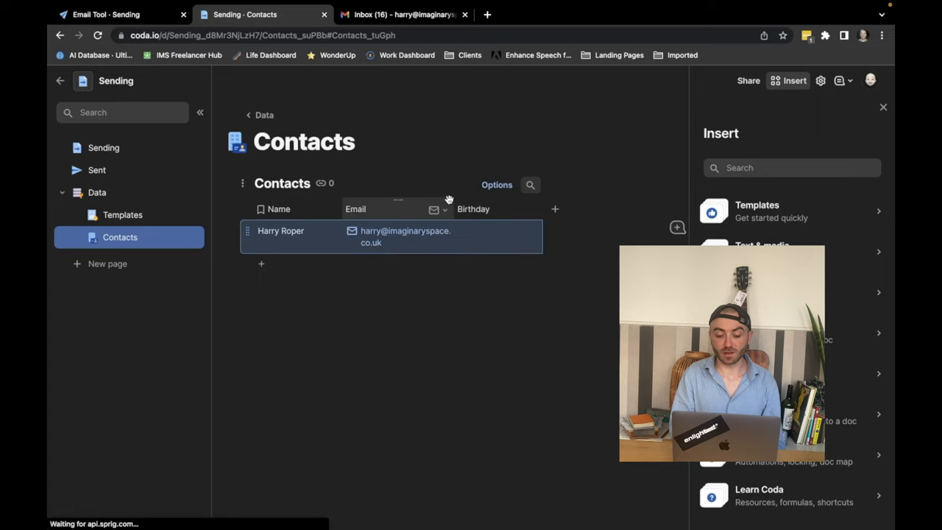
{"action": "left_click", "coordinate": [122, 214]}
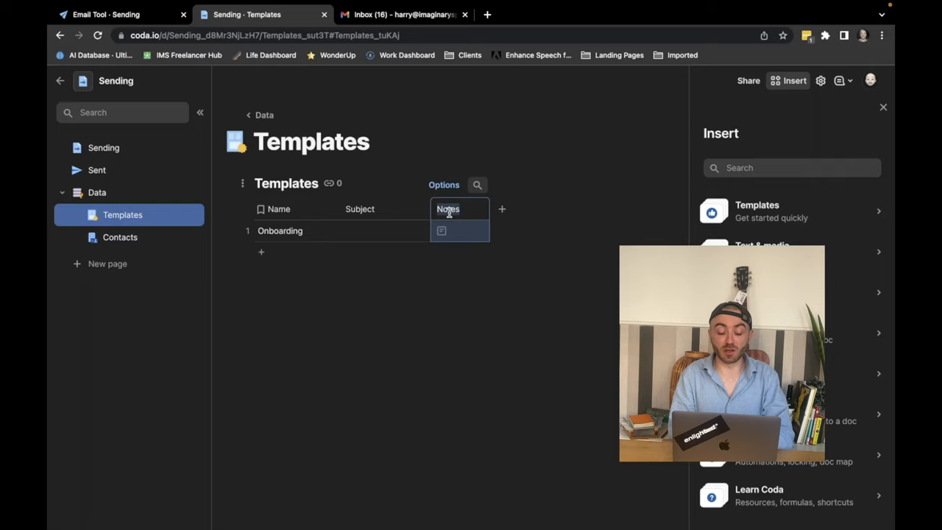
- Rename Notes to Email Body and give the Onboarding row the subject 'Welcome to IMS'
{"action": "left_click", "coordinate": [119, 237]}
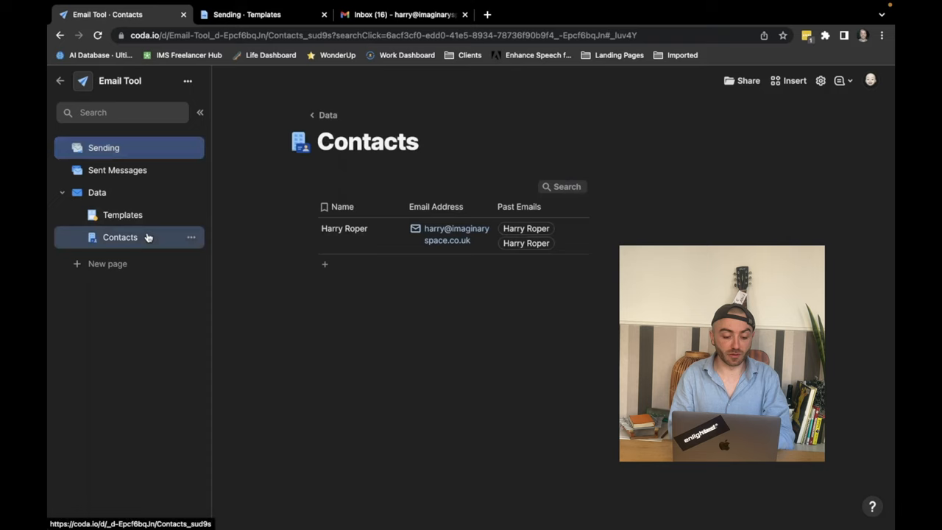
{"action": "left_click", "coordinate": [261, 14]}
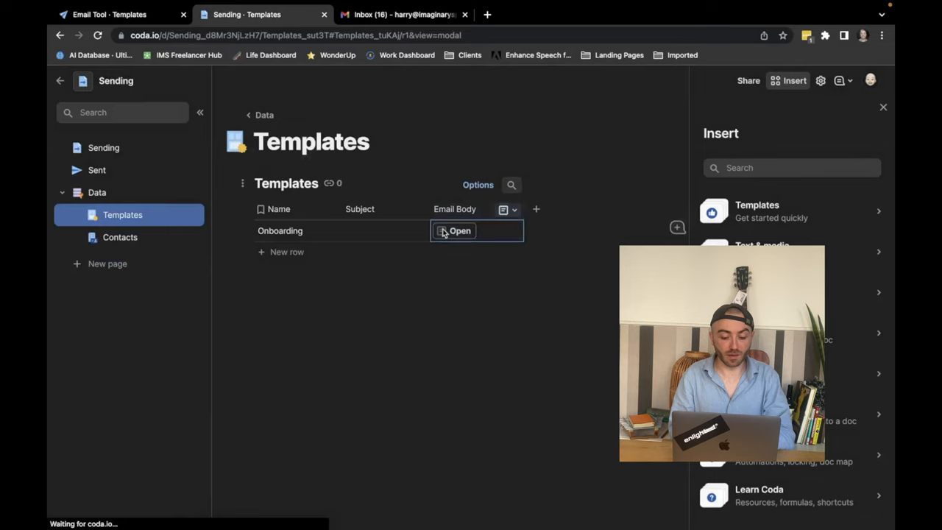
{"action": "type", "text": "Welcome to IMS"}
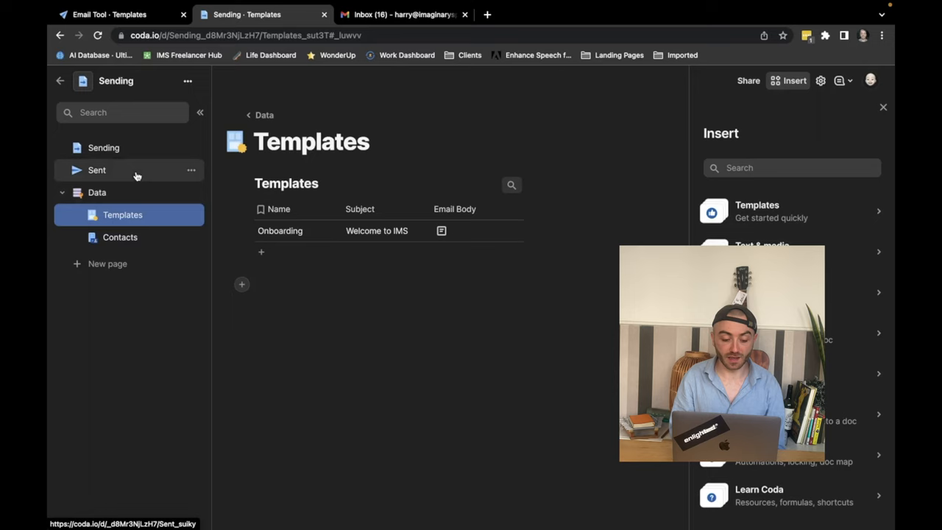
- On Sending, add Contact, Template and Button columns, making Template a Lookup column
{"action": "left_click", "coordinate": [103, 147]}
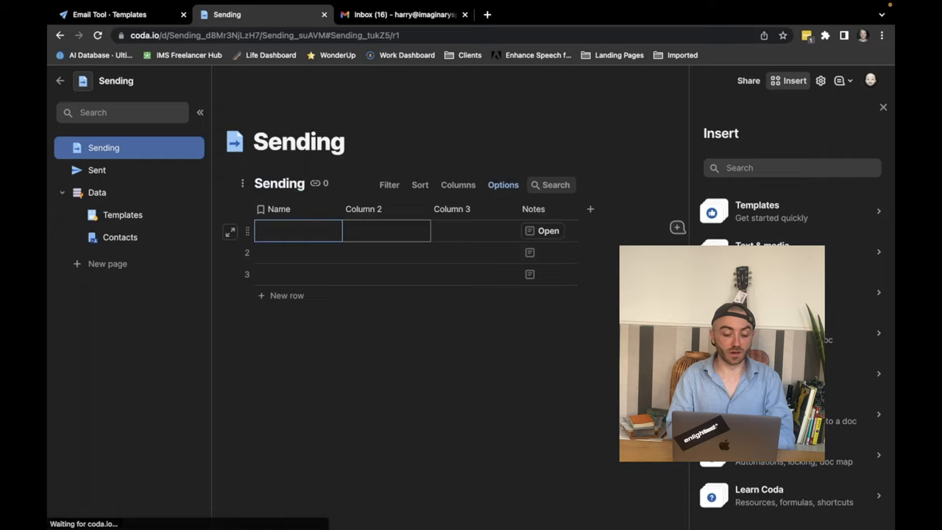
{"action": "type", "text": "Template"}
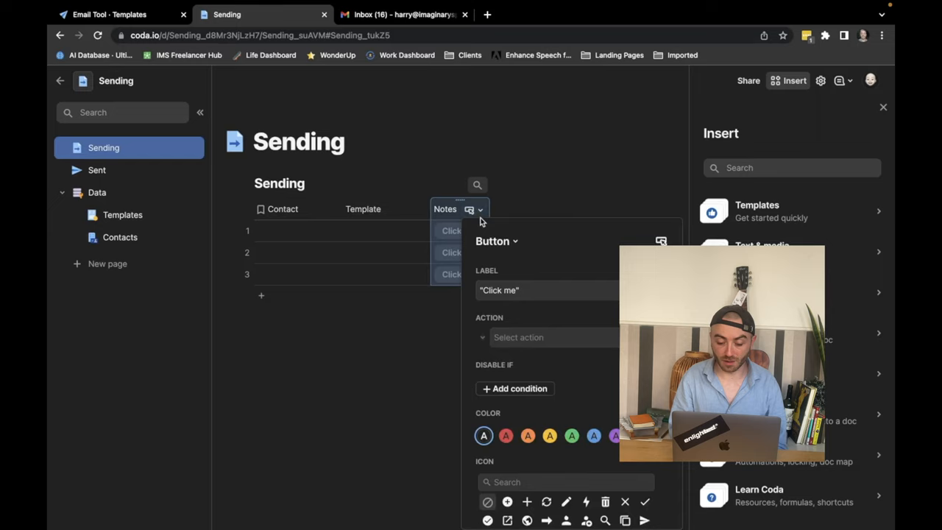
{"action": "left_click", "coordinate": [331, 209]}
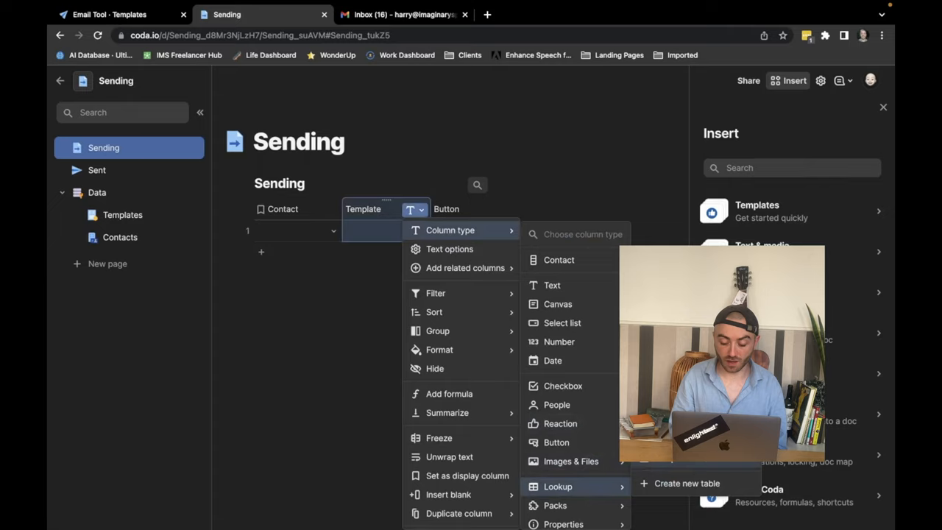
{"action": "left_click", "coordinate": [96, 170]}
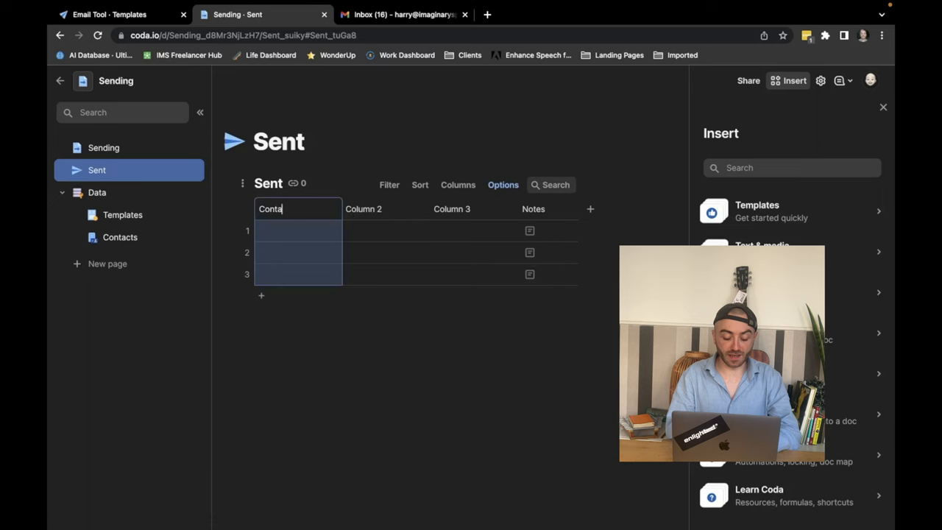
- Rename the Sent table's columns to Contact, Email and Date and delete blank rows
{"action": "left_click", "coordinate": [331, 209]}
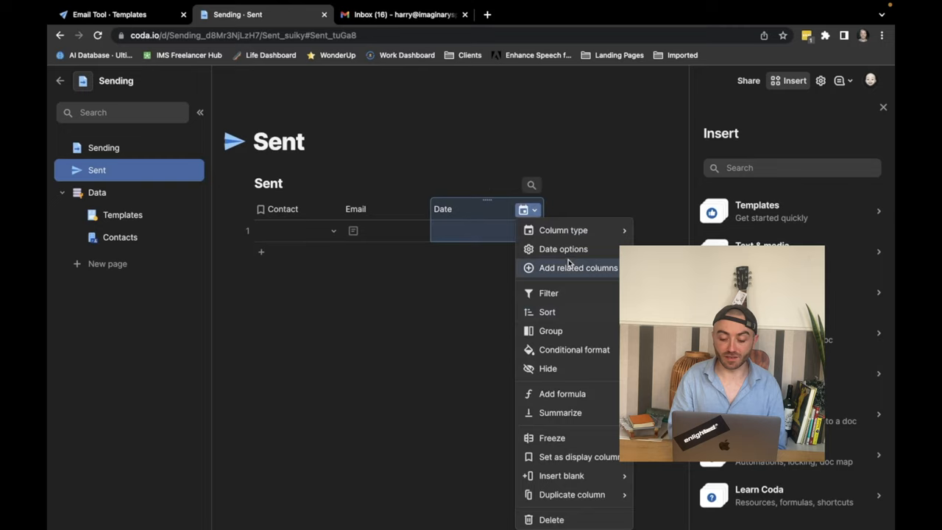
{"action": "left_click", "coordinate": [563, 248]}
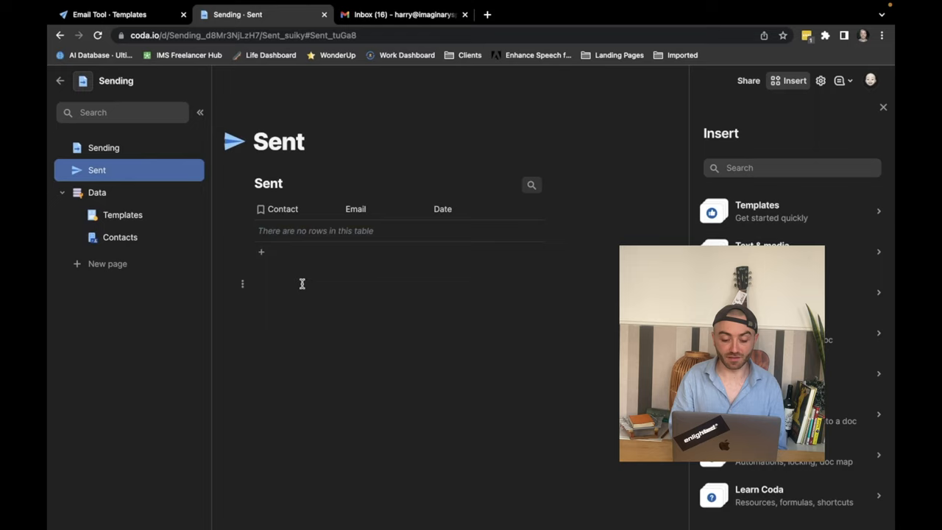
{"action": "left_click", "coordinate": [103, 148]}
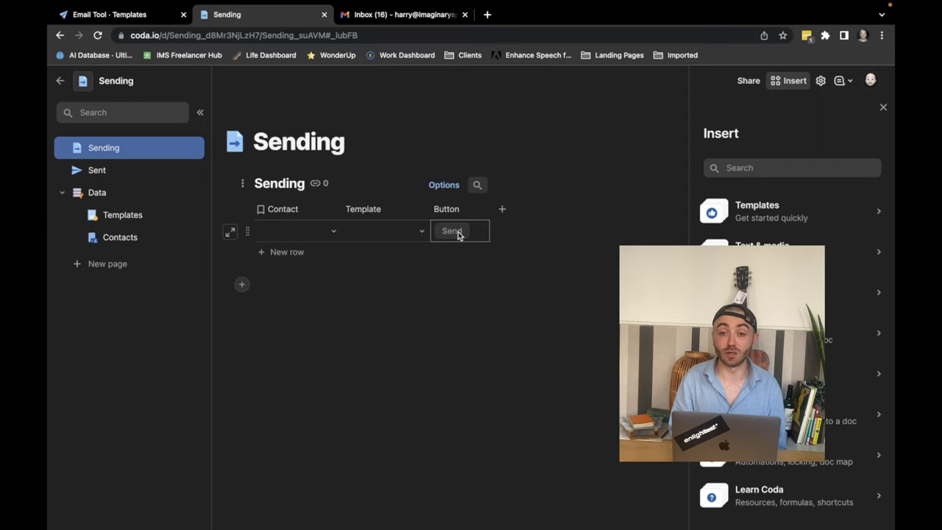
- Open the Send button's settings and browse Pack actions to reach Gmail
{"action": "left_click", "coordinate": [452, 231]}
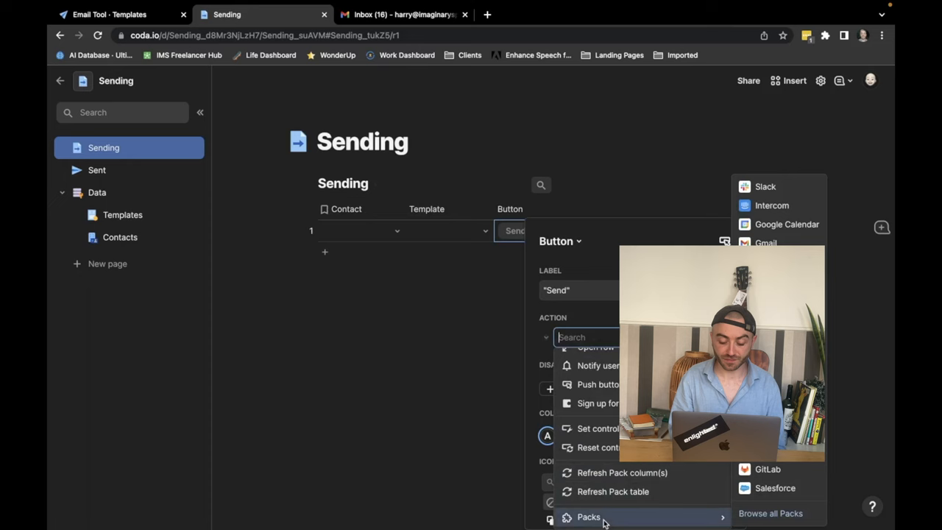
{"action": "left_click", "coordinate": [765, 243]}
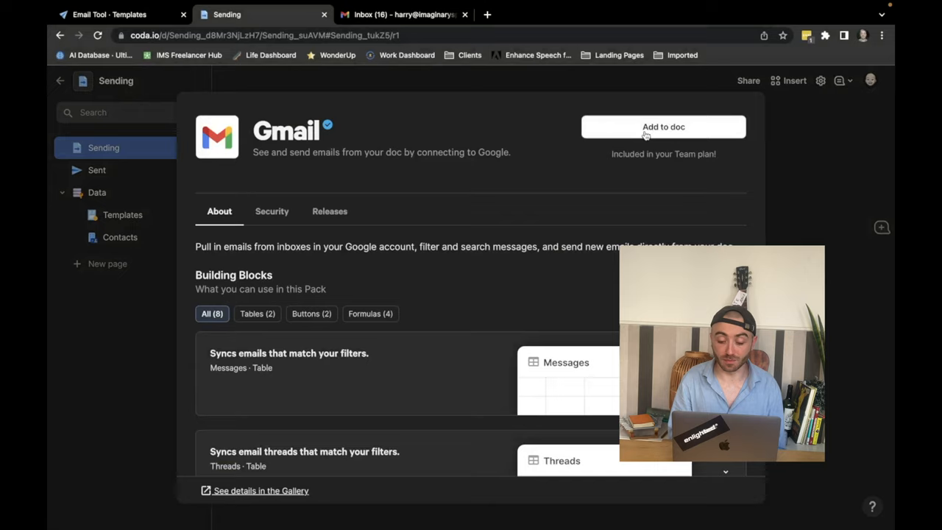
- Add the Gmail pack to the doc and connect the first listed Gmail account
{"action": "left_click", "coordinate": [663, 126]}
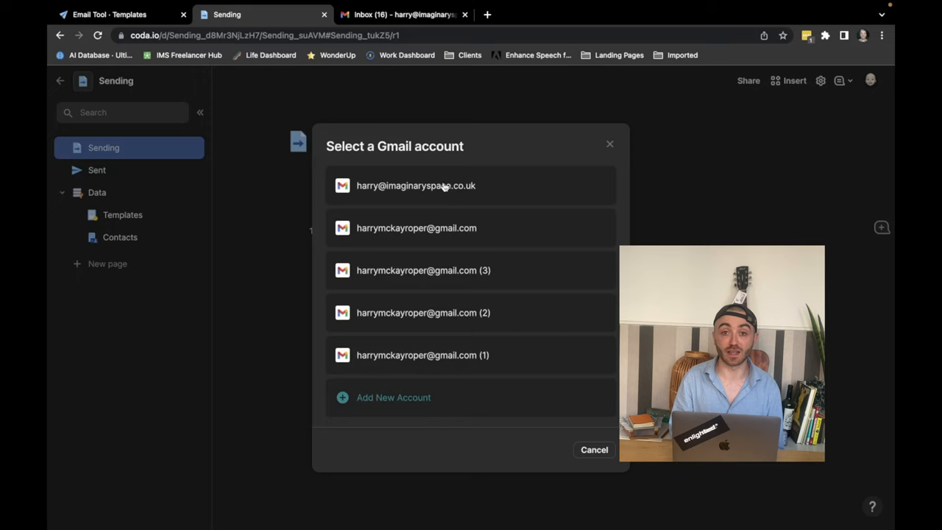
{"action": "left_click", "coordinate": [416, 185]}
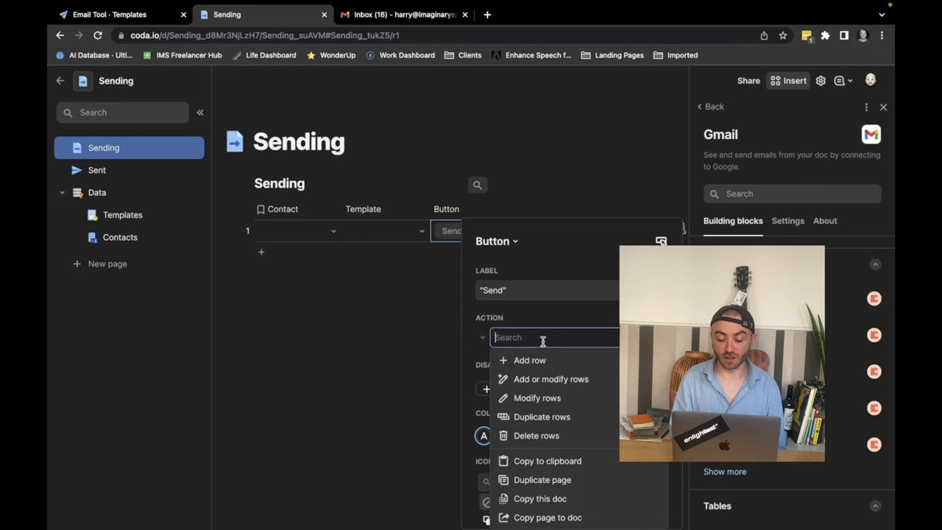
- Set the button to Send email with Template.Subject, Template.Email Body and no signature
{"action": "left_click", "coordinate": [531, 298]}
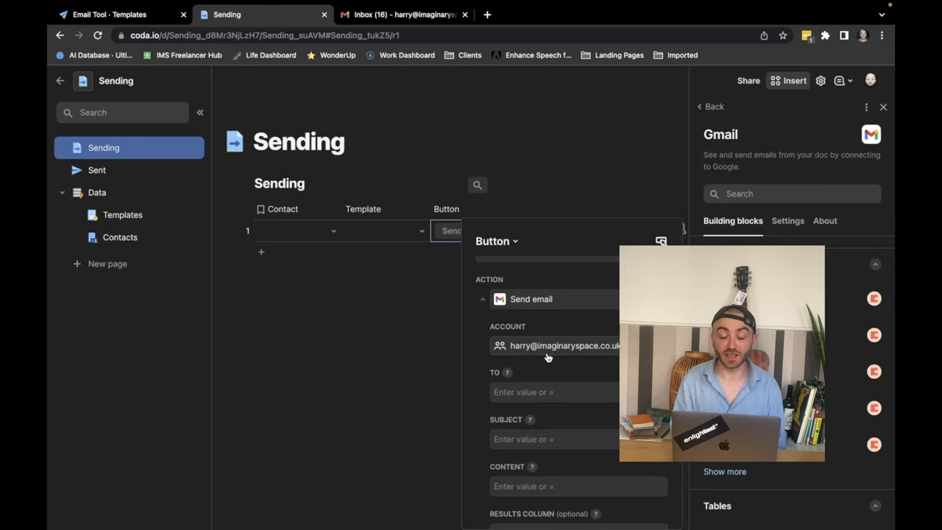
{"action": "left_click", "coordinate": [552, 392]}
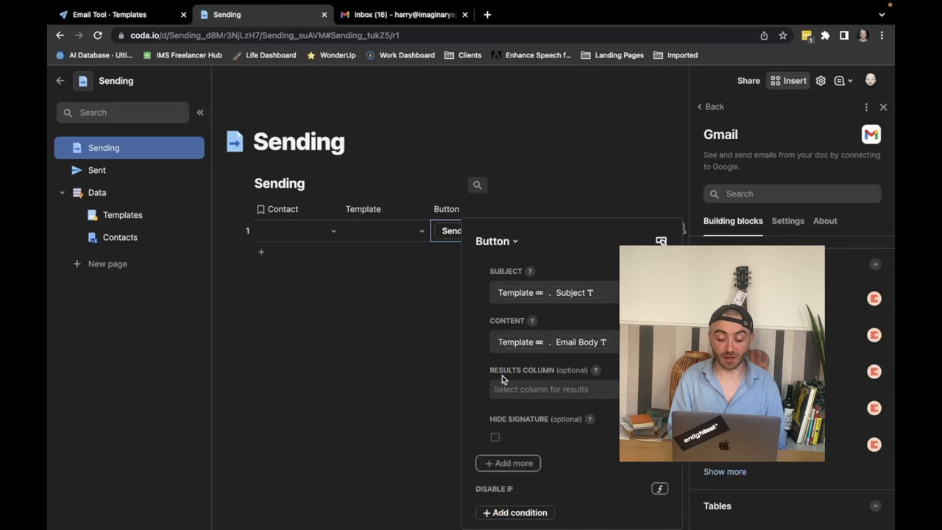
{"action": "left_click", "coordinate": [298, 231]}
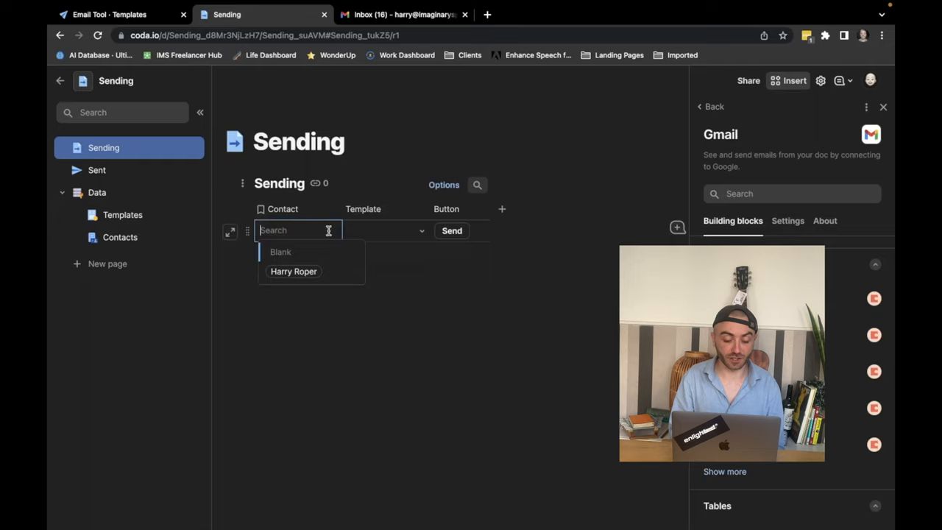
{"action": "left_click", "coordinate": [403, 14]}
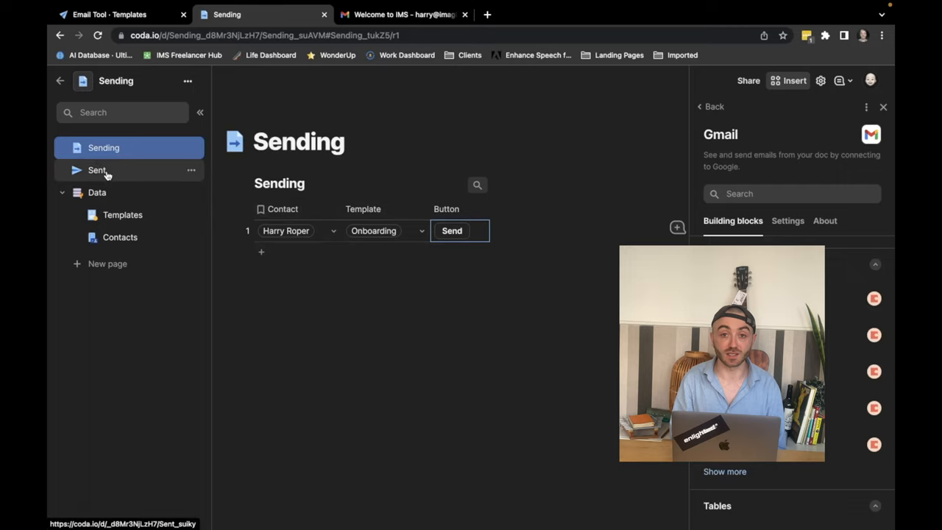
{"action": "left_click", "coordinate": [452, 230]}
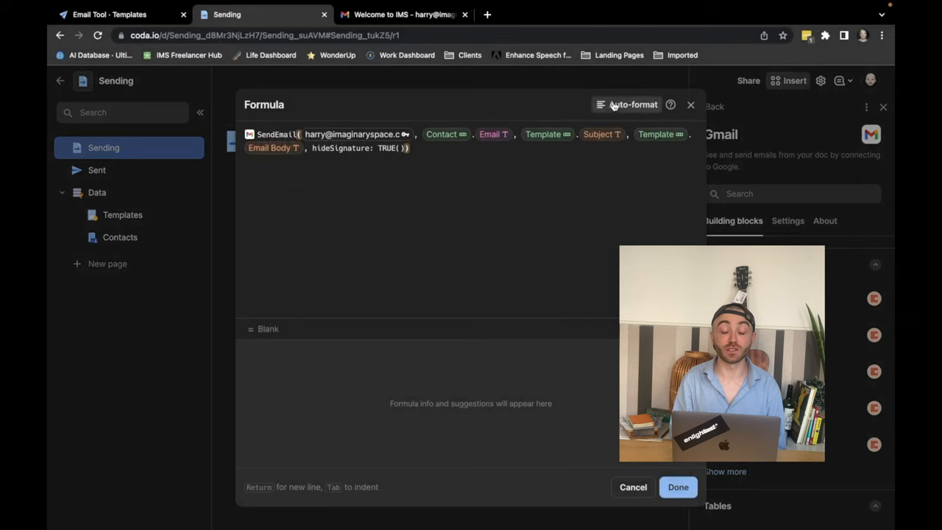
- Auto-format the Send formula onto separate lines and start wrapping it in RunActions(
{"action": "left_click", "coordinate": [633, 104]}
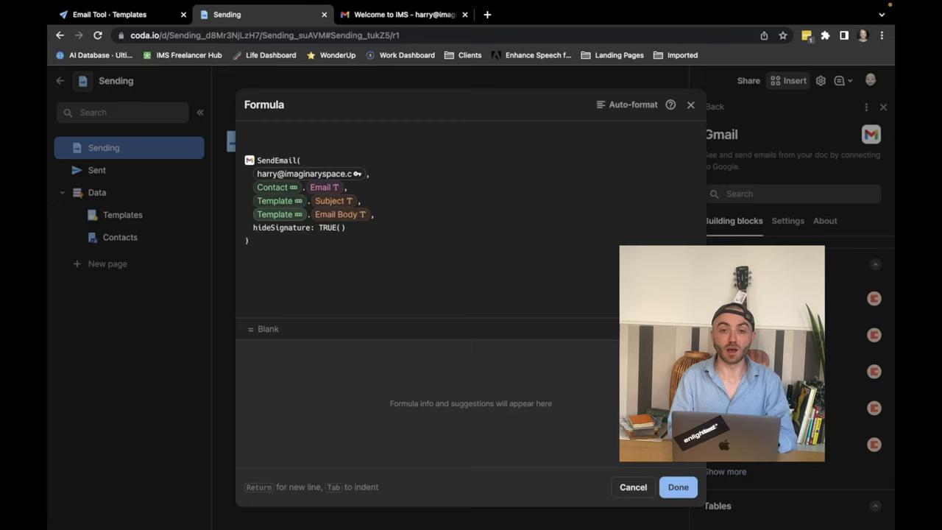
{"action": "type", "text": "RunActions("}
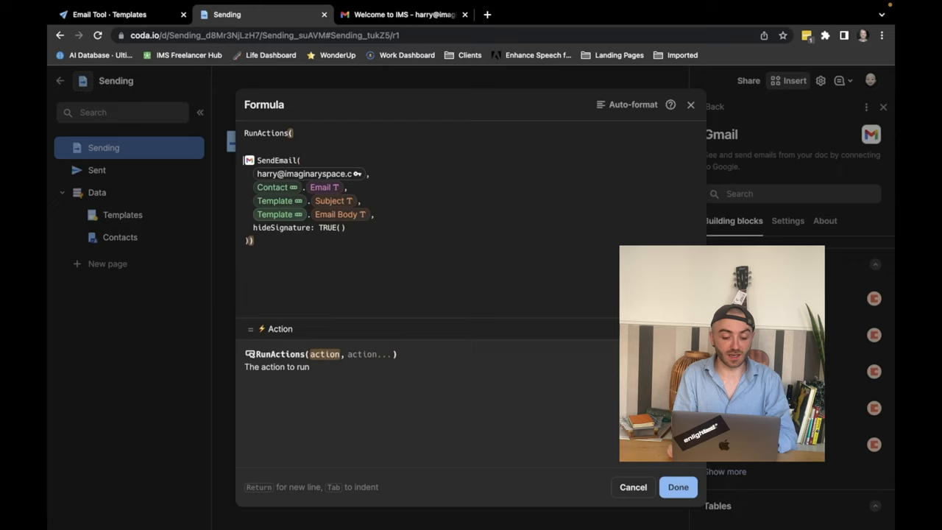
- Add an AddRow step logging the row's contact into the Sent table
{"action": "type", "text": ", a"}
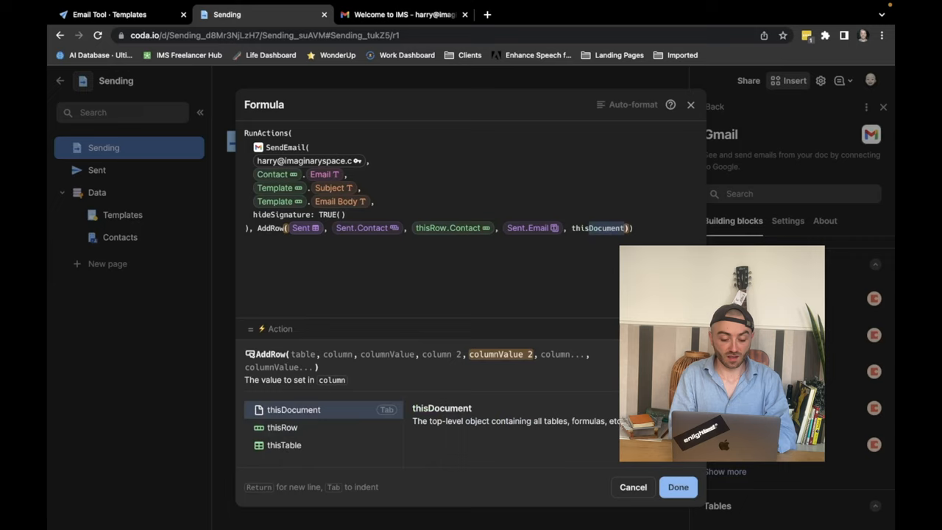
{"action": "left_click", "coordinate": [282, 427]}
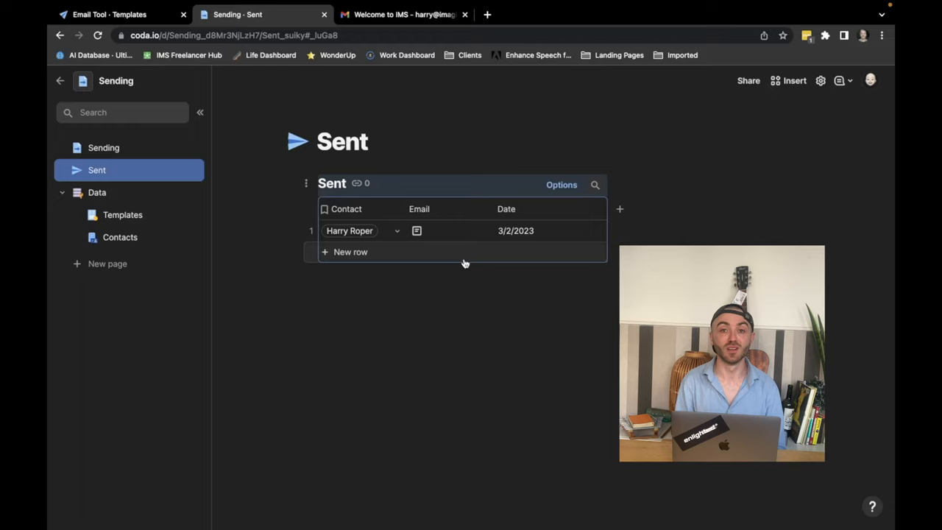
- Return to the Sending page after checking the logged Sent entry
{"action": "left_click", "coordinate": [417, 230]}
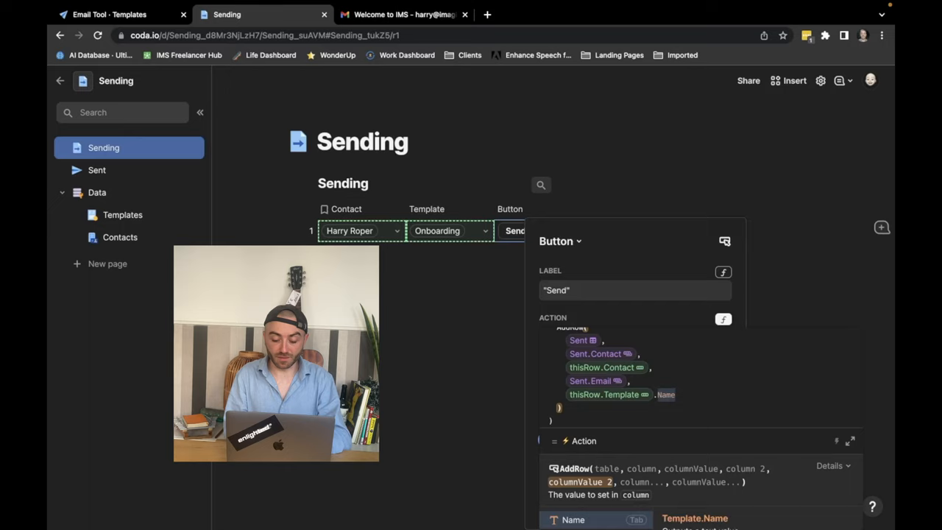
- Log the template's Email Body into Sent.Email, then send a test email
{"action": "left_click", "coordinate": [523, 230]}
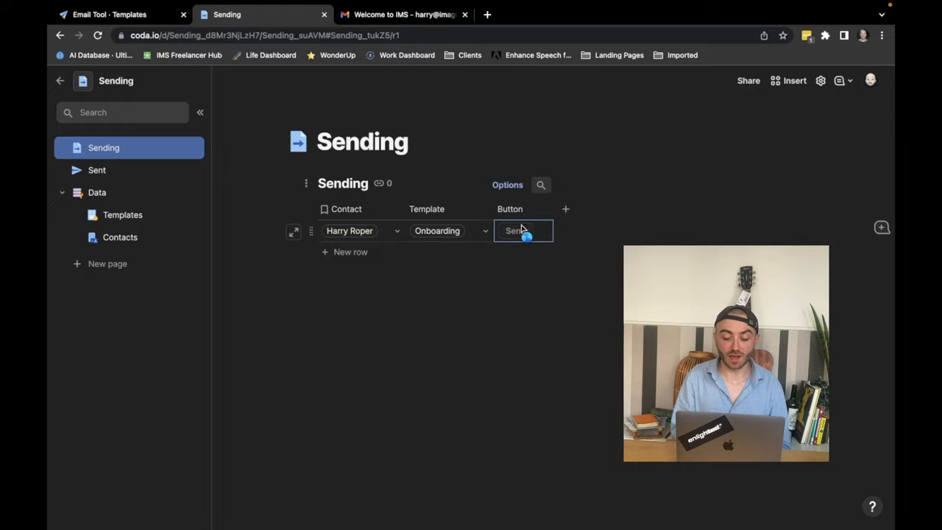
{"action": "left_click", "coordinate": [523, 230]}
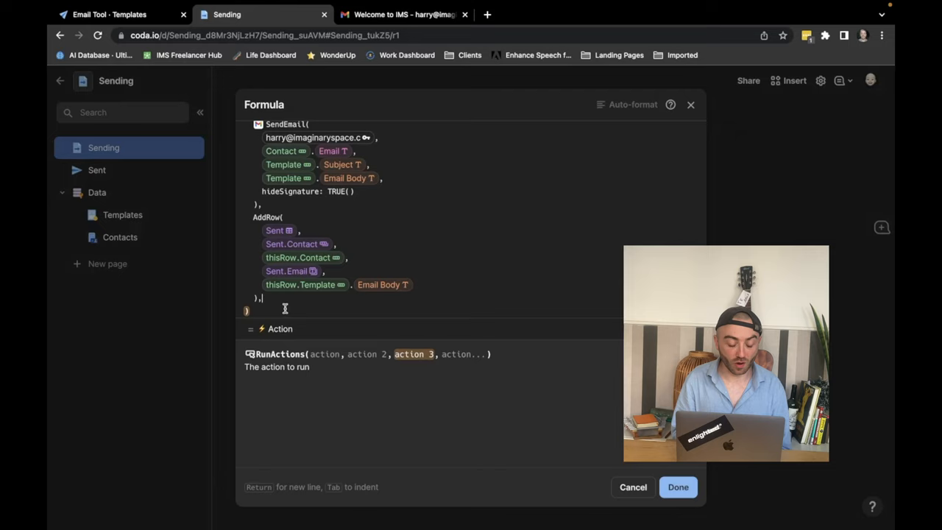
- Add DeleteRows(thisRow) as a third action, save, and check the Sent log
{"action": "type", "text": "DeleteRows(thisRow"}
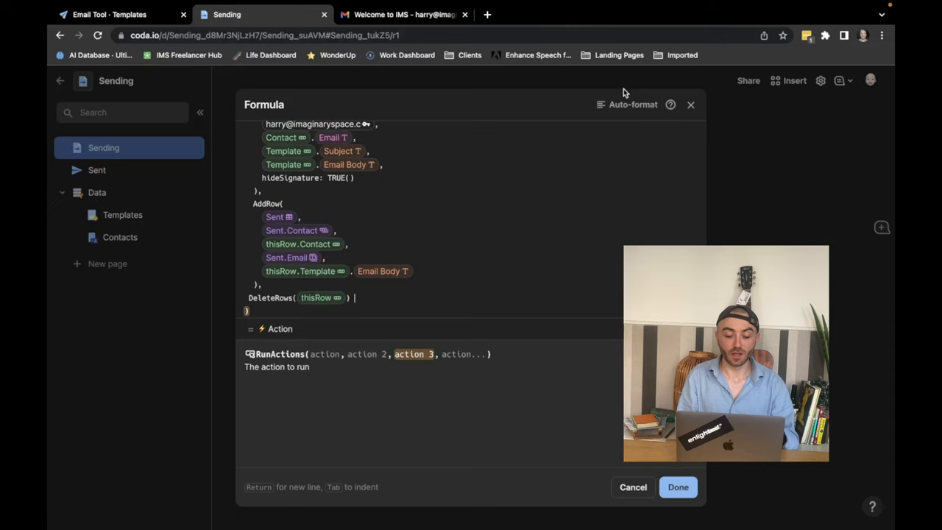
{"action": "left_click", "coordinate": [677, 486]}
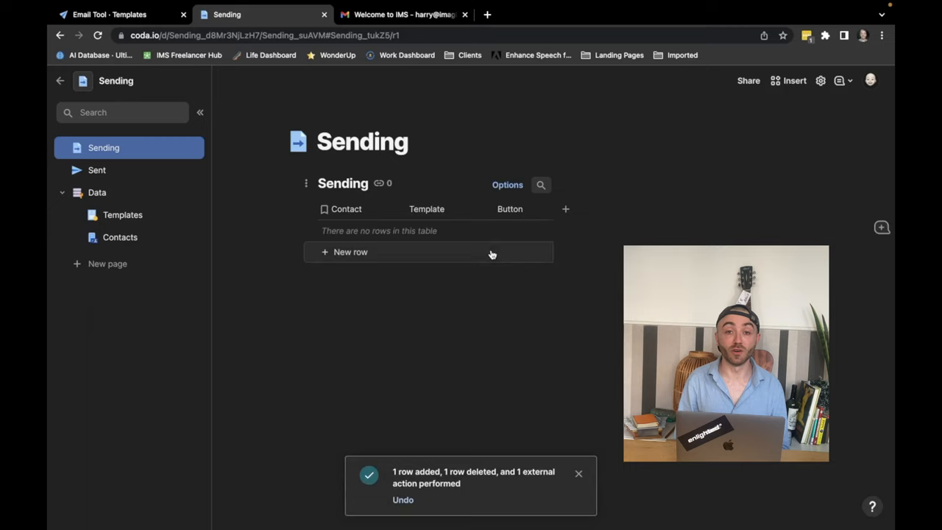
{"action": "left_click", "coordinate": [97, 171]}
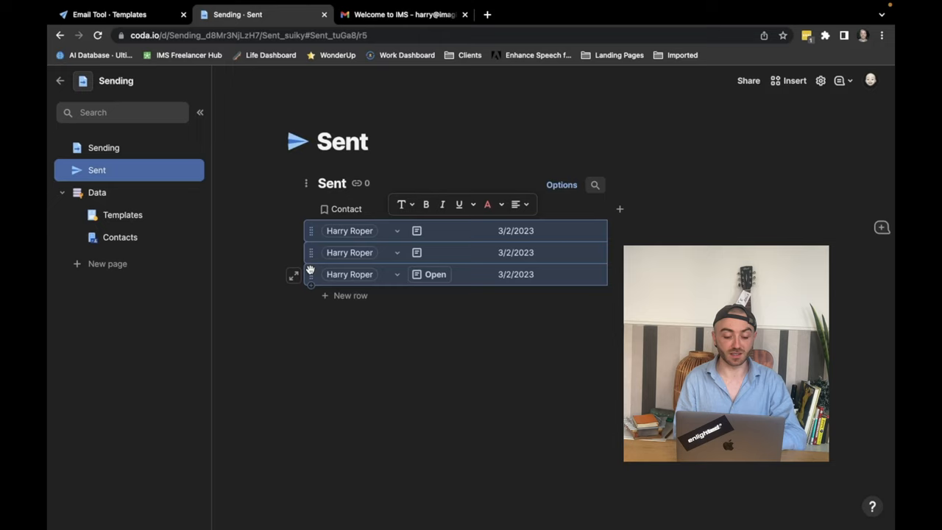